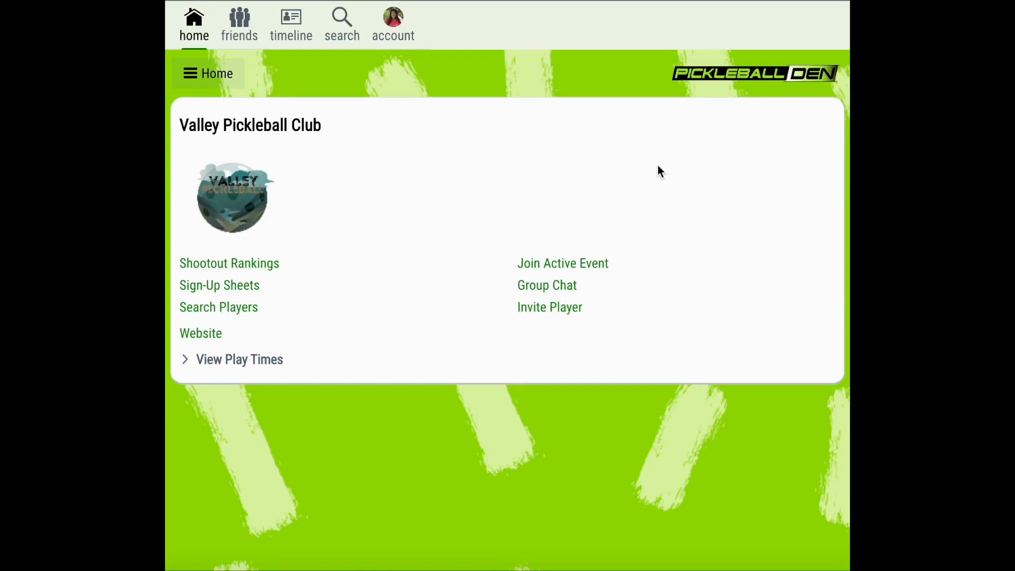
mouse_move(577, 144)
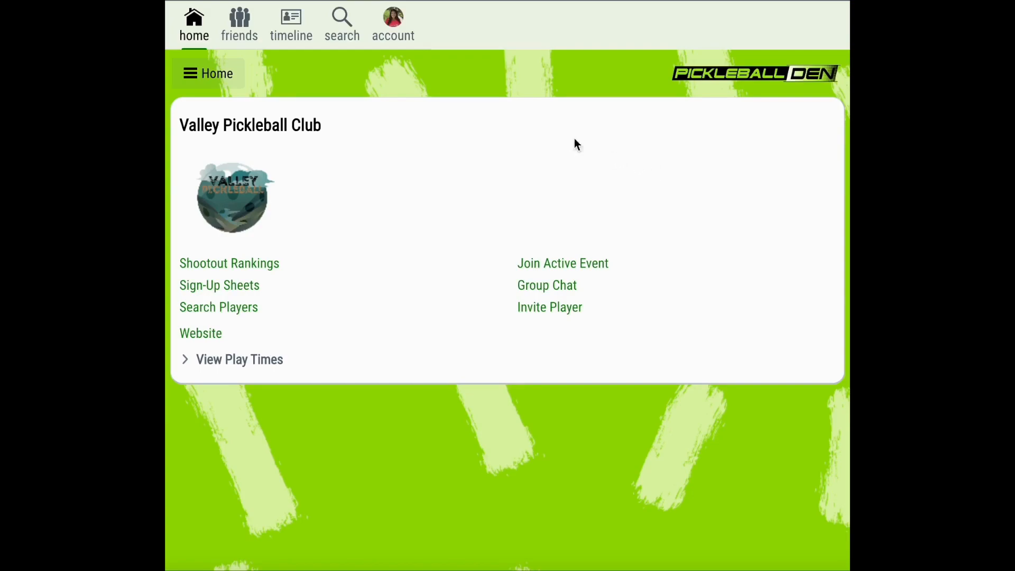
mouse_move(393, 25)
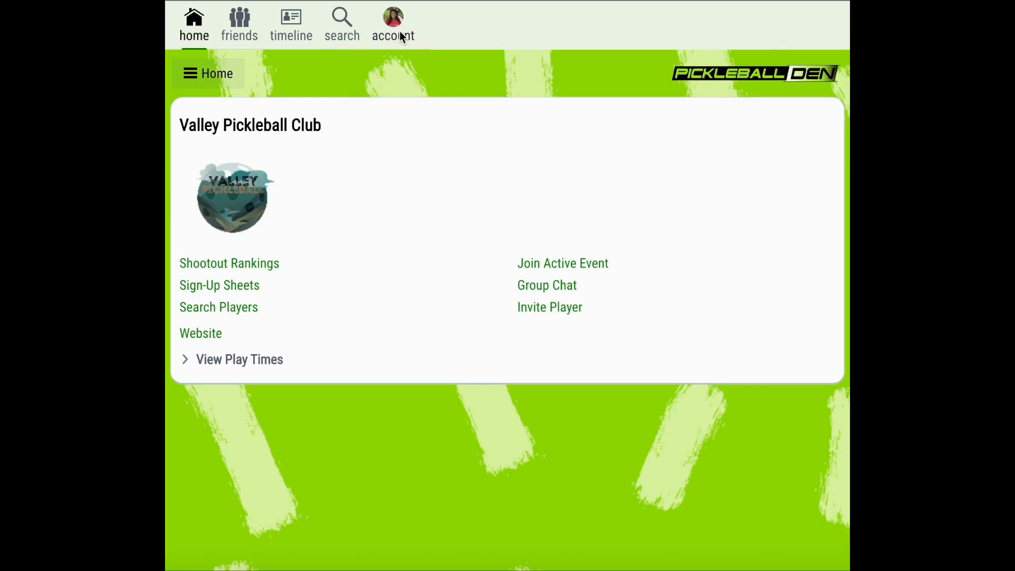
- Go to the Pickleball Den account settings page
left_click(394, 22)
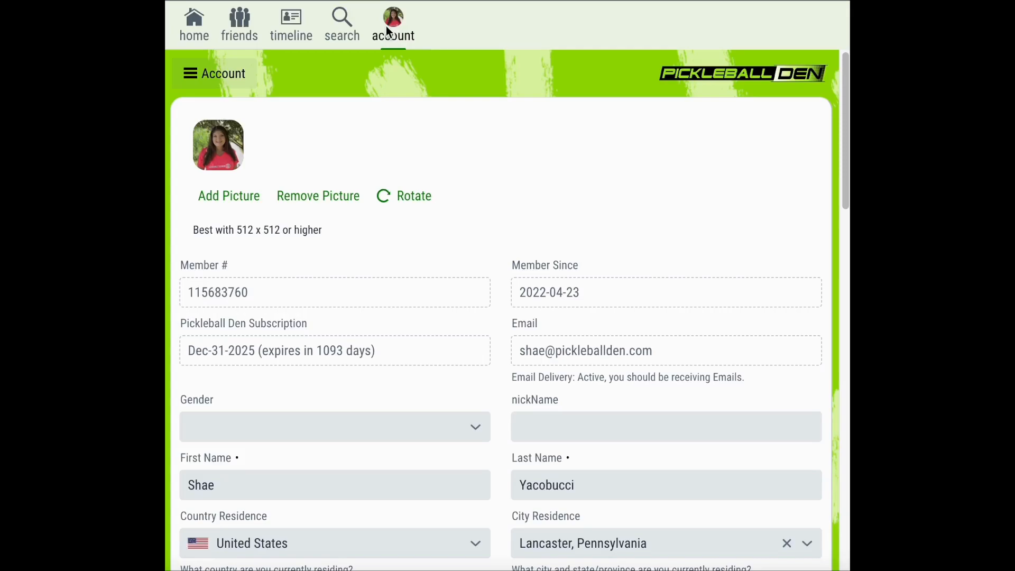
mouse_move(542, 356)
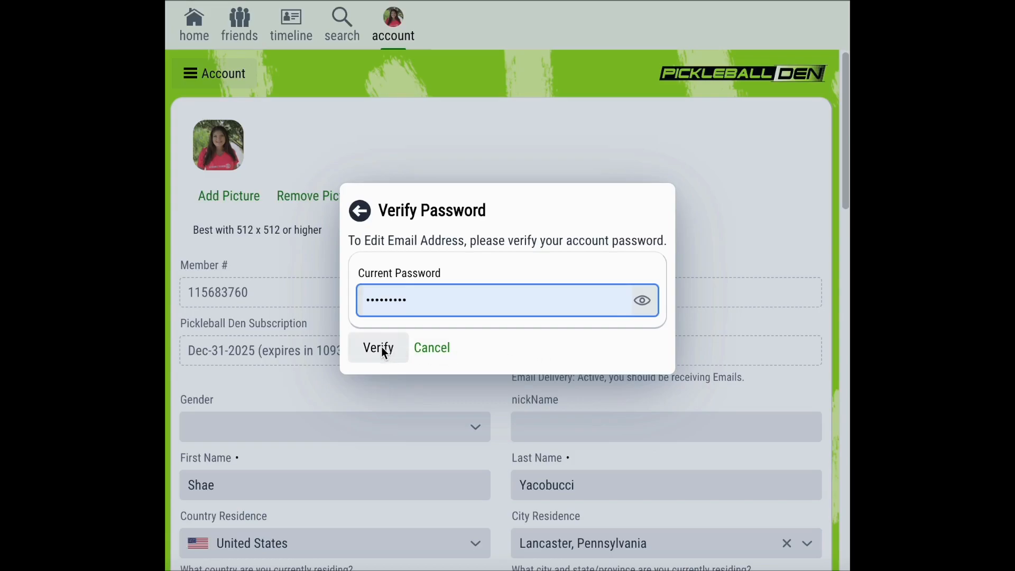
left_click(379, 348)
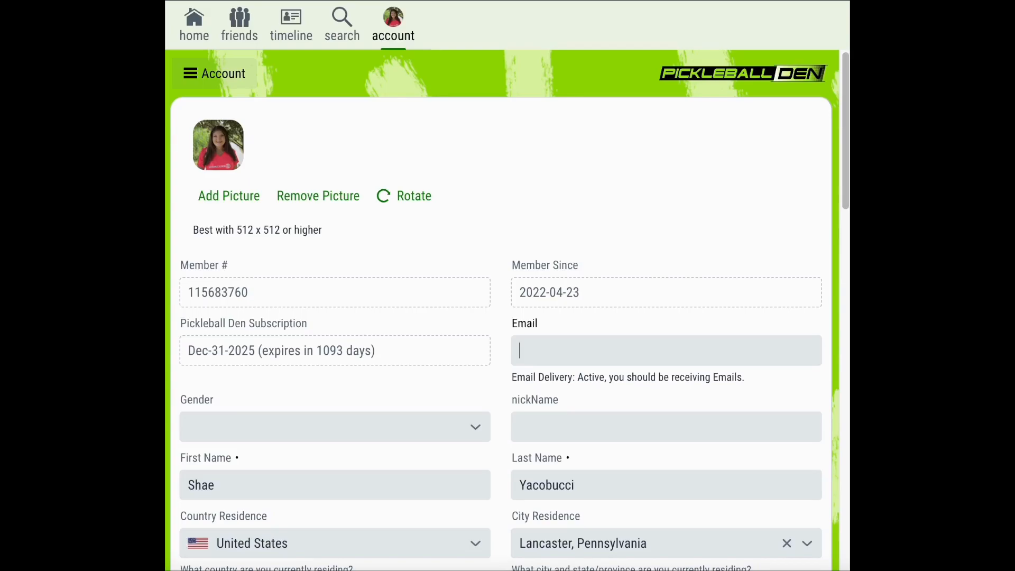
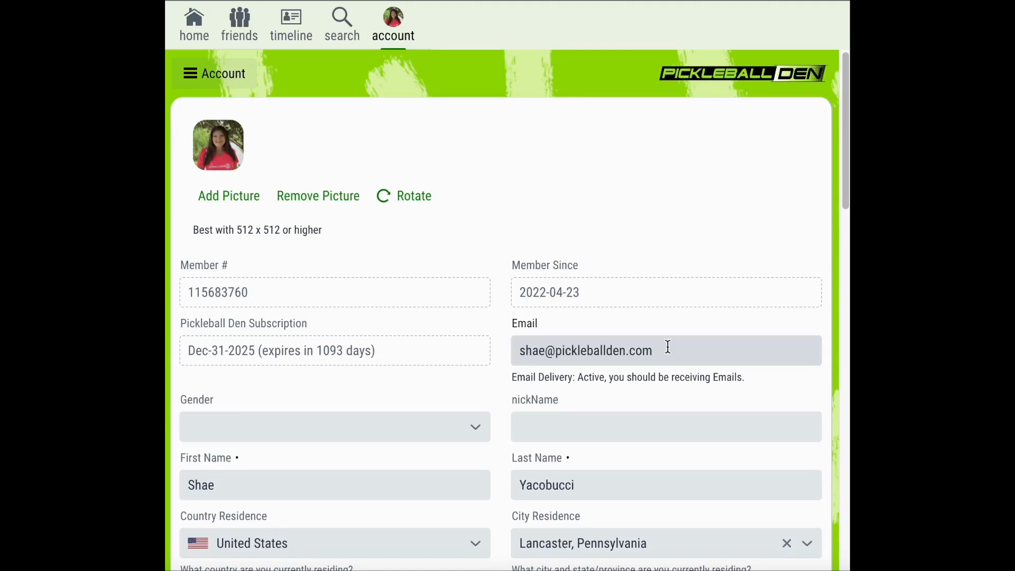
scroll("down", 3)
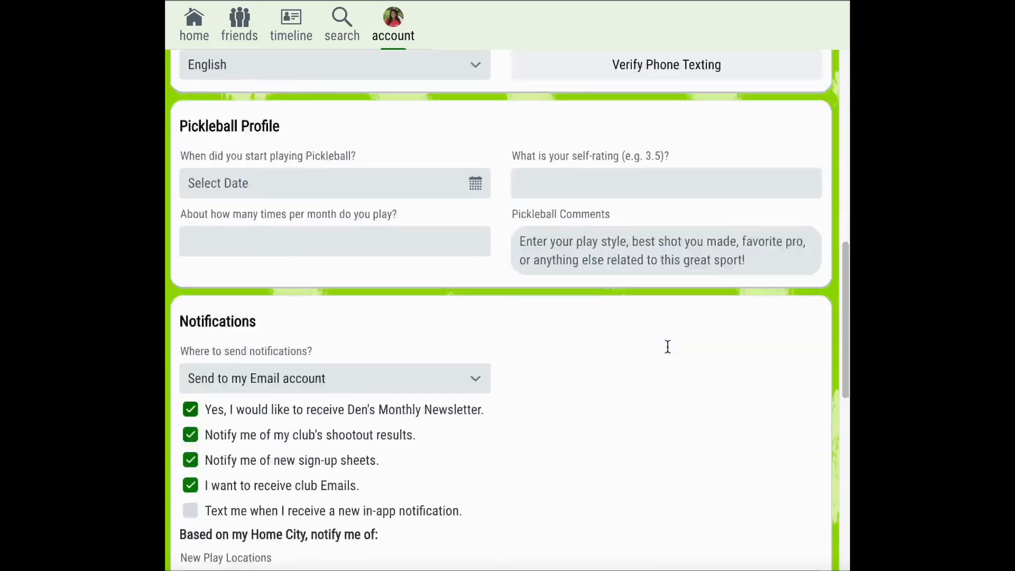
scroll("down", 3)
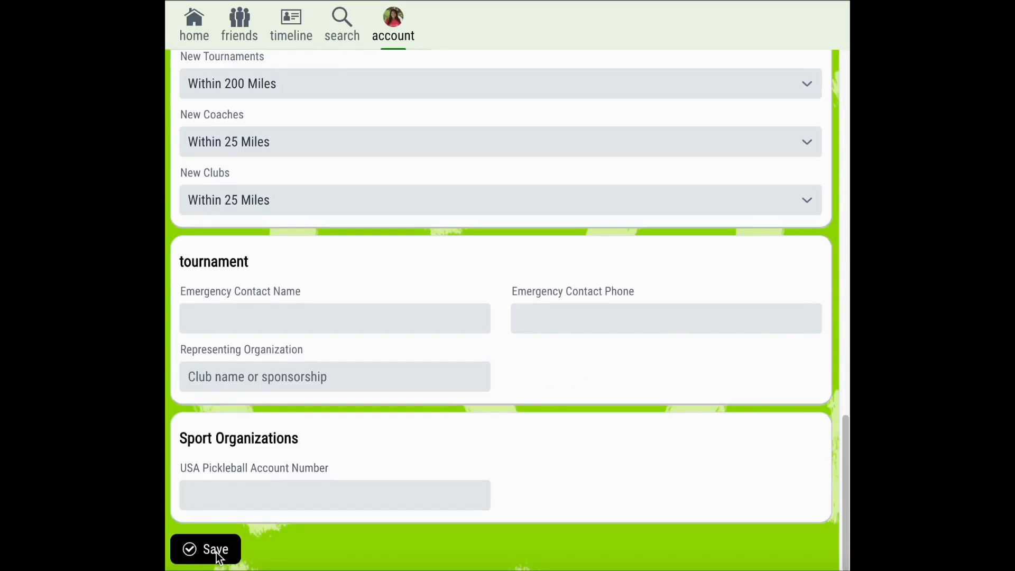
scroll("up", 3)
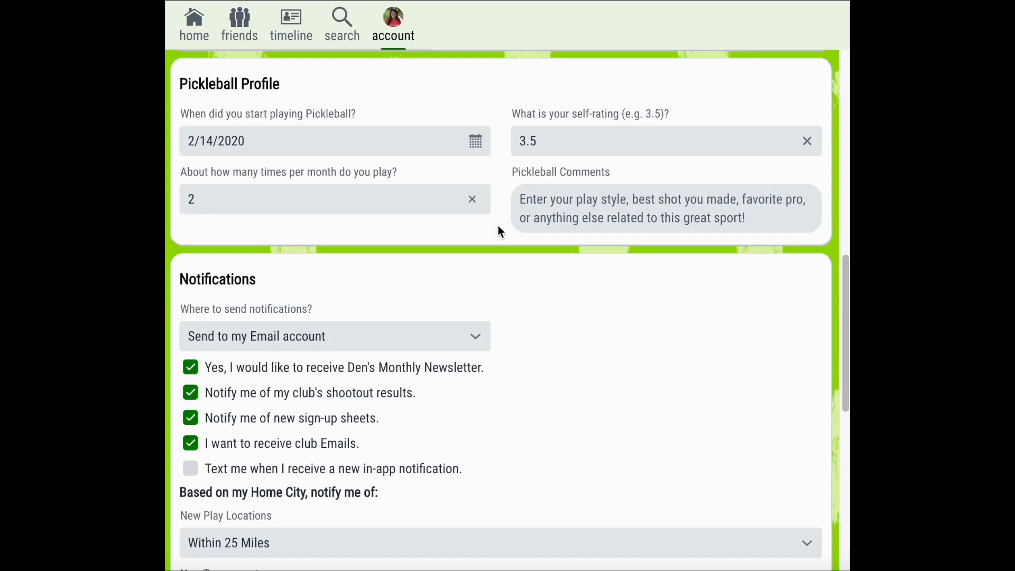
left_click(239, 25)
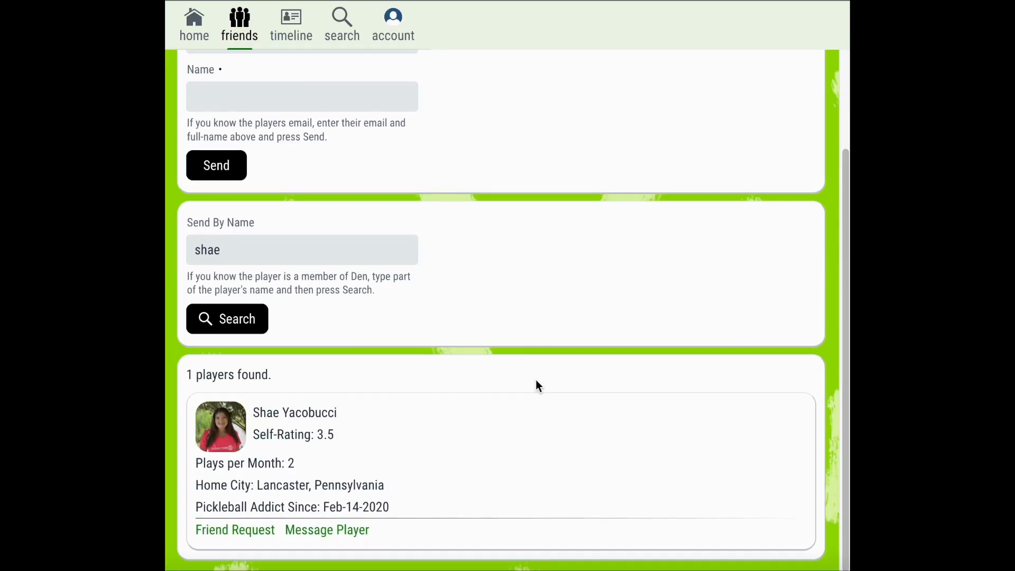
left_click(193, 25)
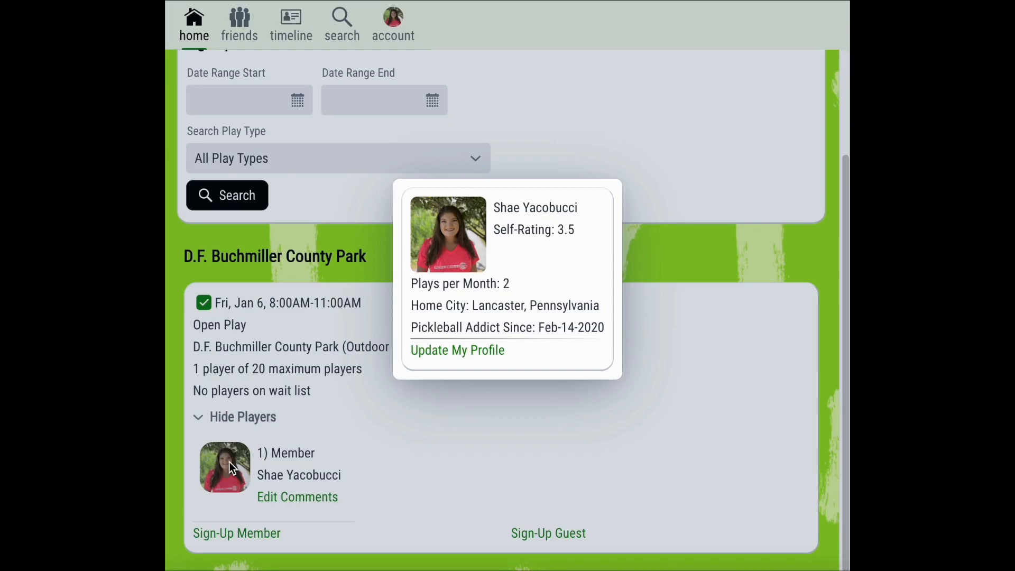
left_click(457, 350)
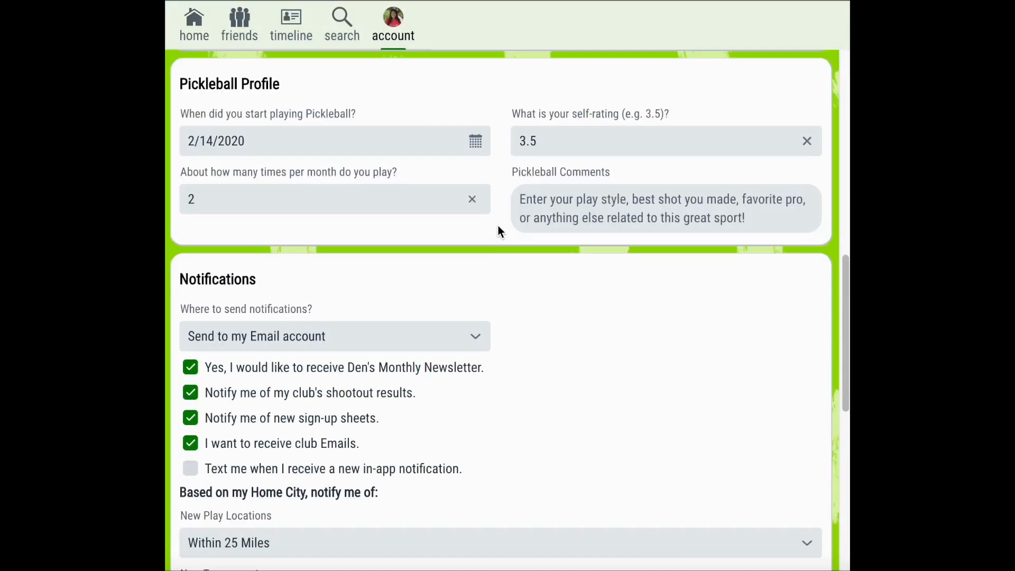
- Set 'Where to send notifications?' to In-App Notification instead of email
scroll("down", 3)
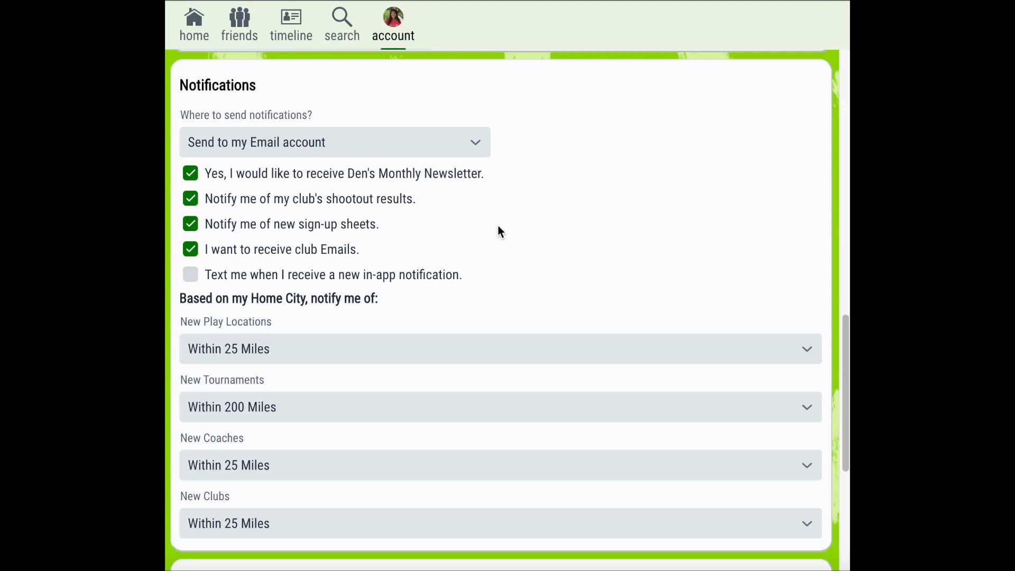
mouse_move(482, 241)
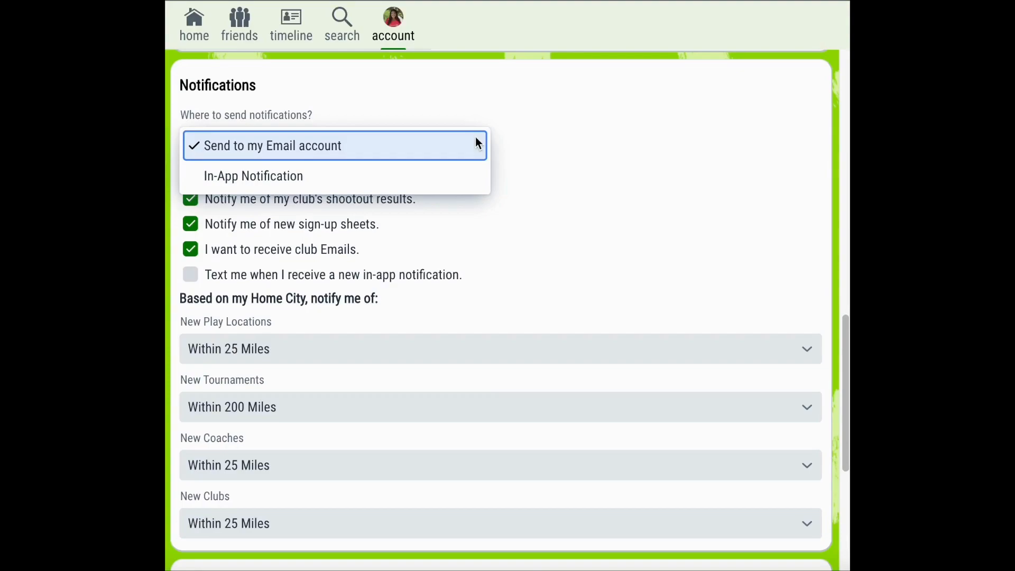
mouse_move(470, 177)
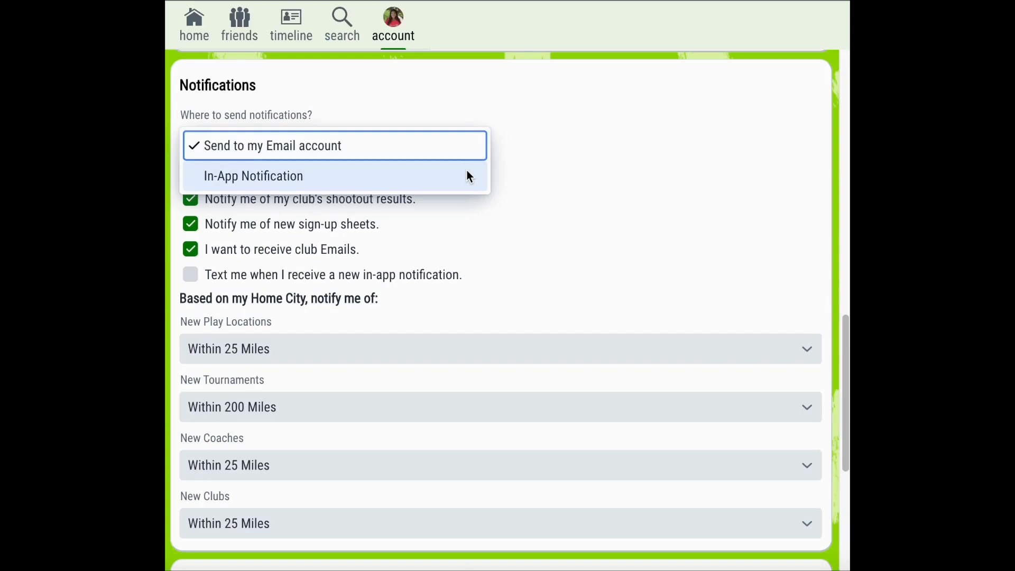
left_click(253, 176)
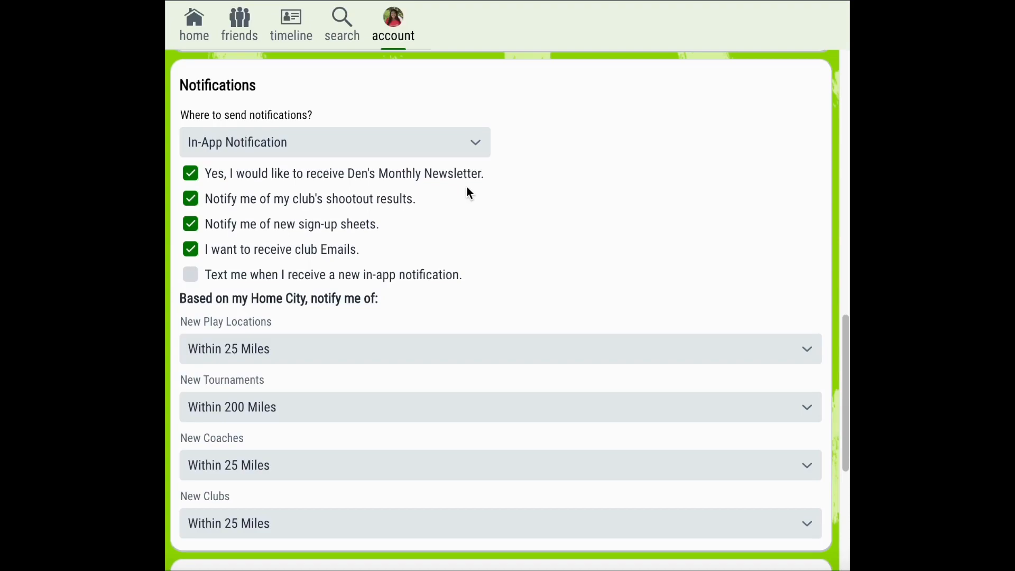
mouse_move(221, 204)
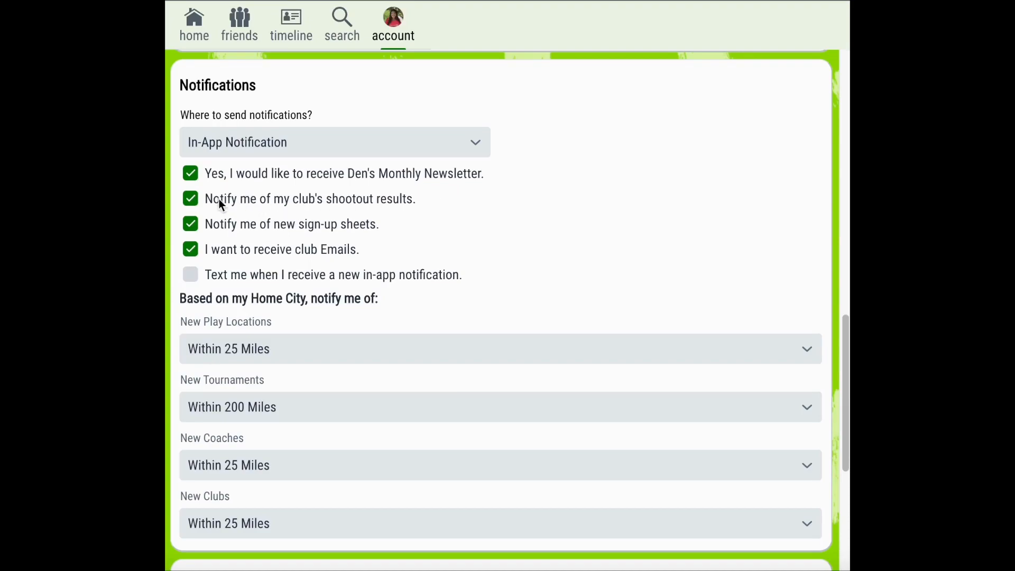
left_click(191, 199)
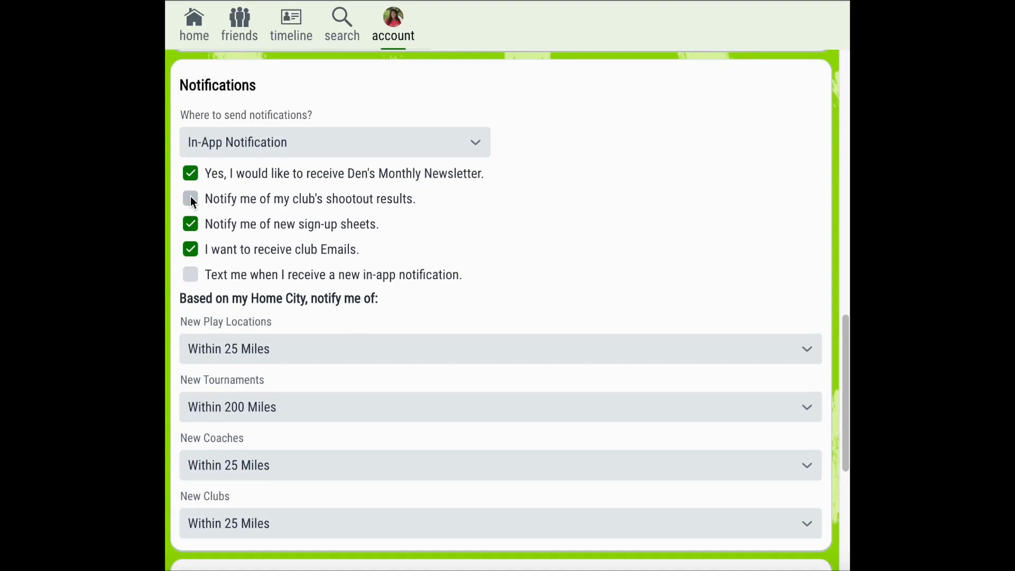
left_click(190, 199)
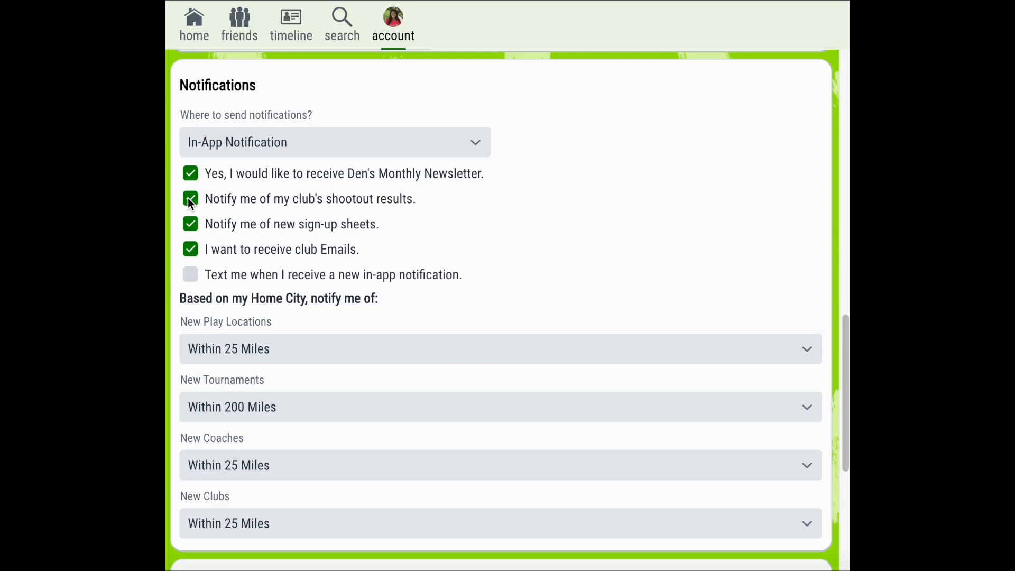
scroll("up", 3)
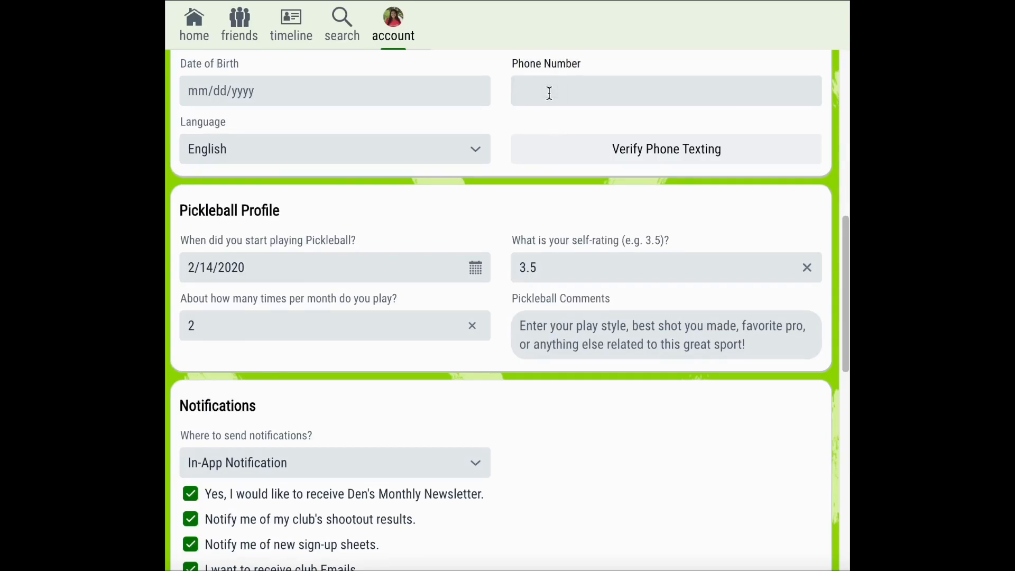
- Enable 'Text me when I receive a new in-app notification' and request the 4-digit phone code
scroll("down", 3)
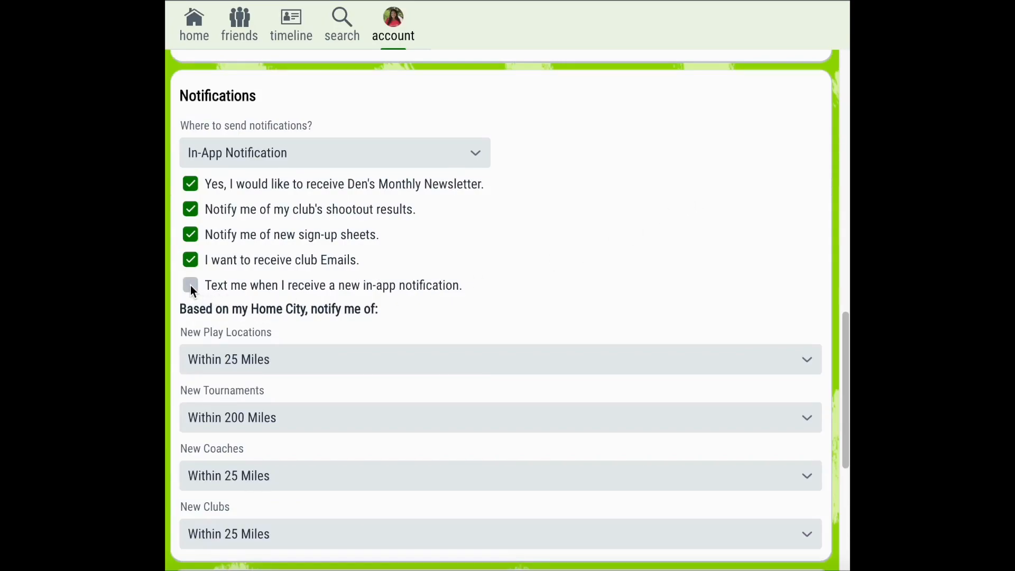
left_click(190, 286)
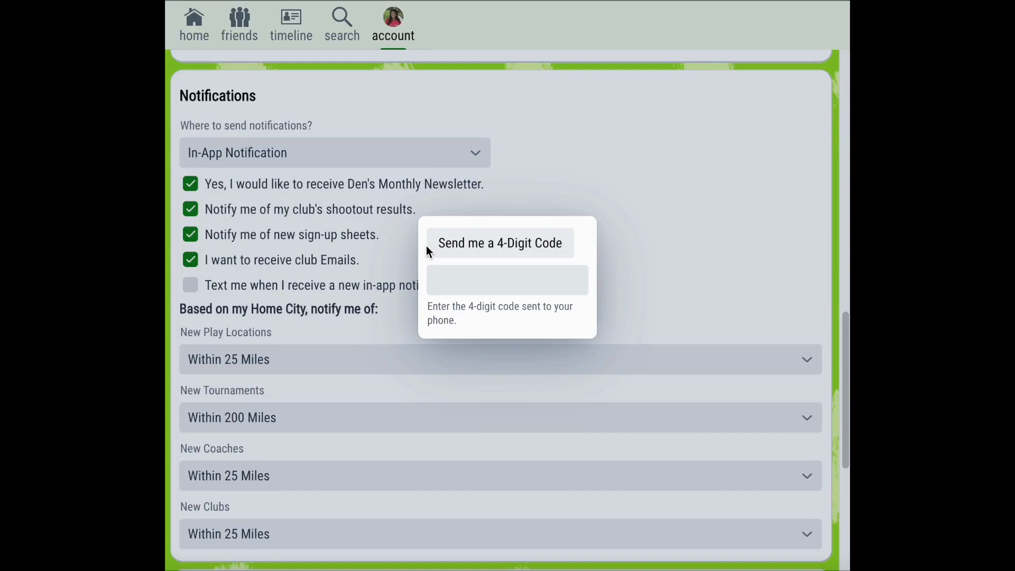
left_click(190, 284)
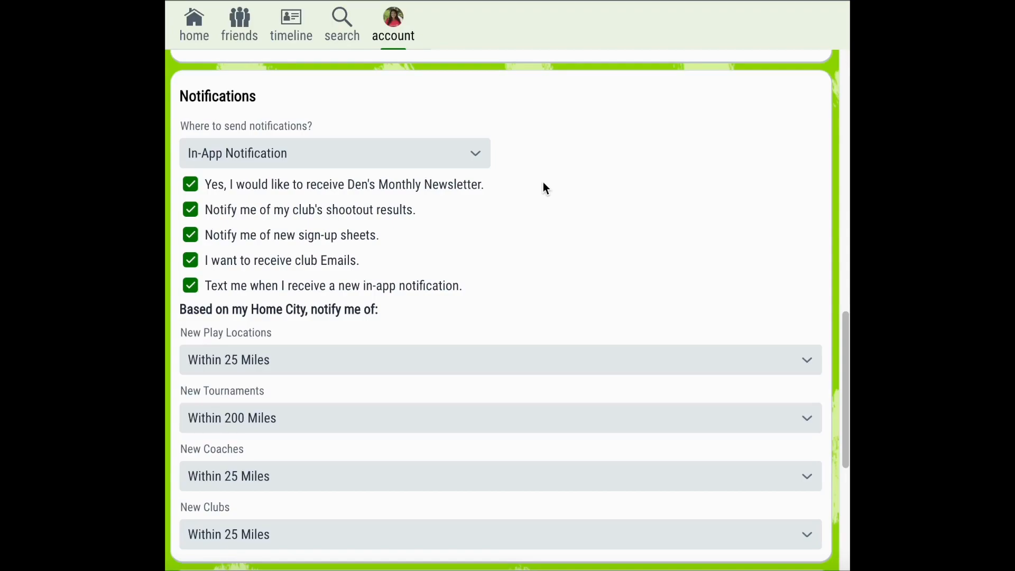
mouse_move(567, 287)
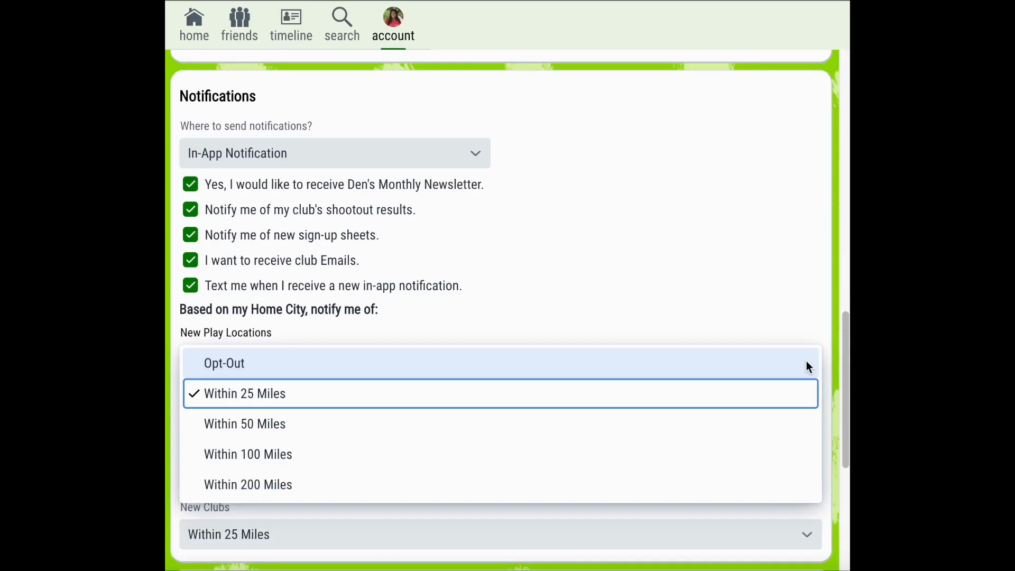
- Keep New Play Locations at Within 25 Miles and save all account settings
left_click(245, 393)
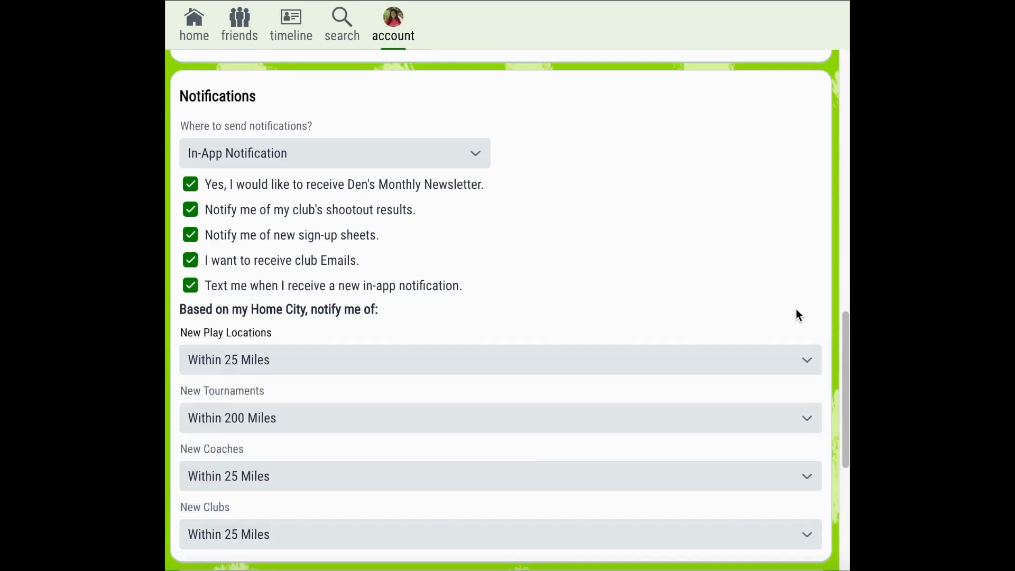
scroll("down", 3)
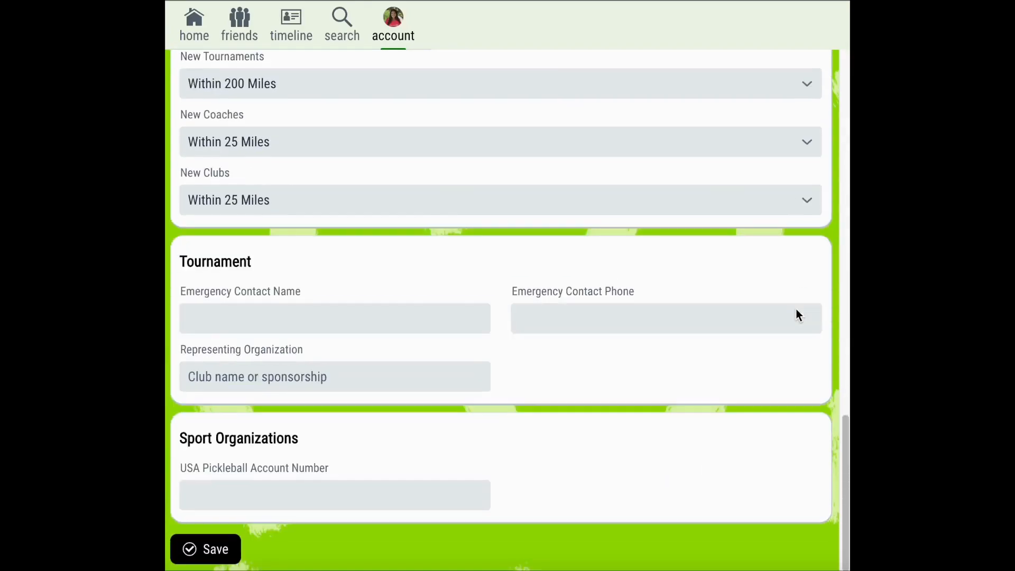
left_click(205, 549)
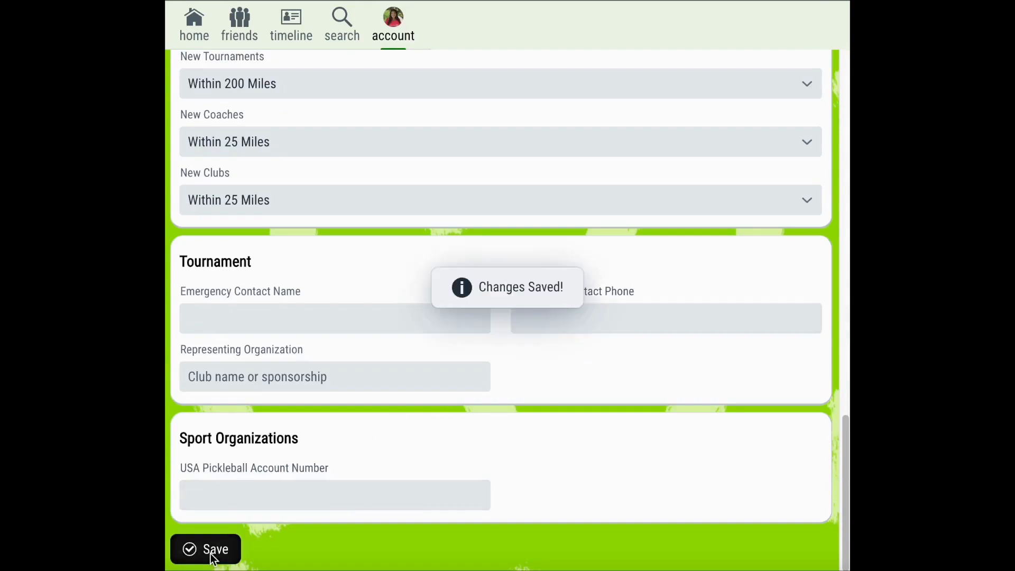